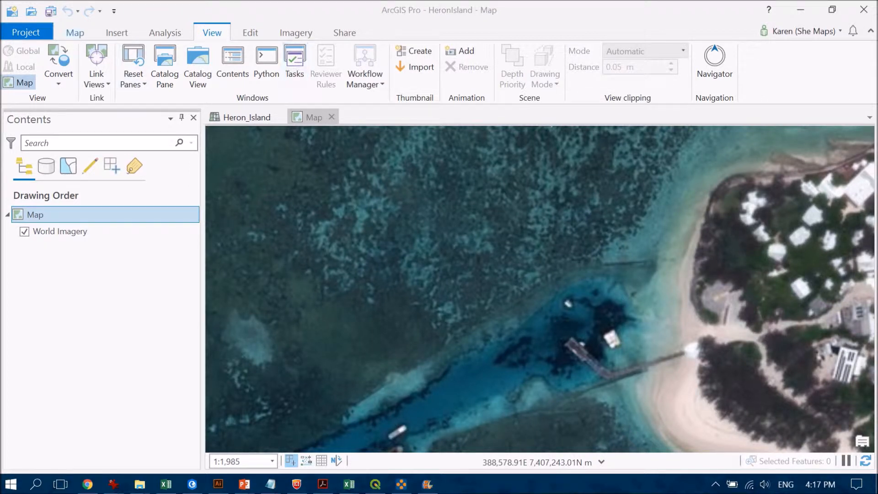
# Show the Map tab's navigation, basemap and add-data commands over the World Imagery map
pyautogui.click(75, 31)
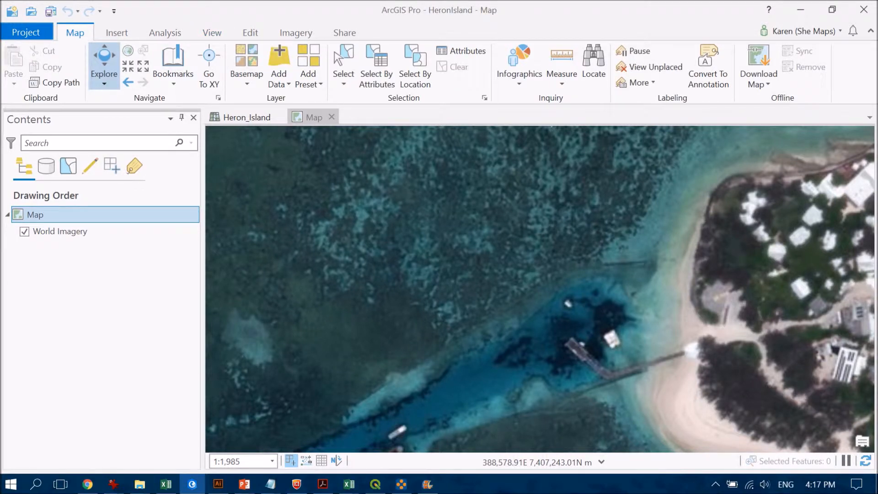
pyautogui.click(246, 59)
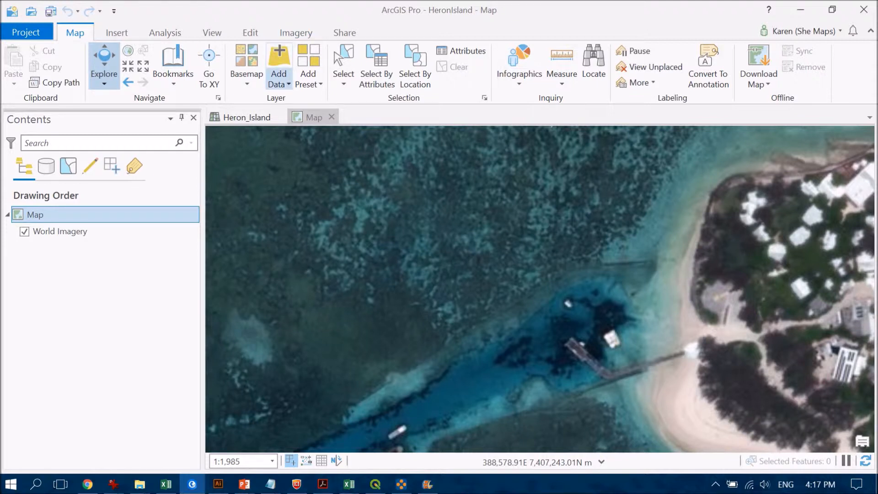
# Browse the Add Data options, then switch to the View tab
pyautogui.click(278, 60)
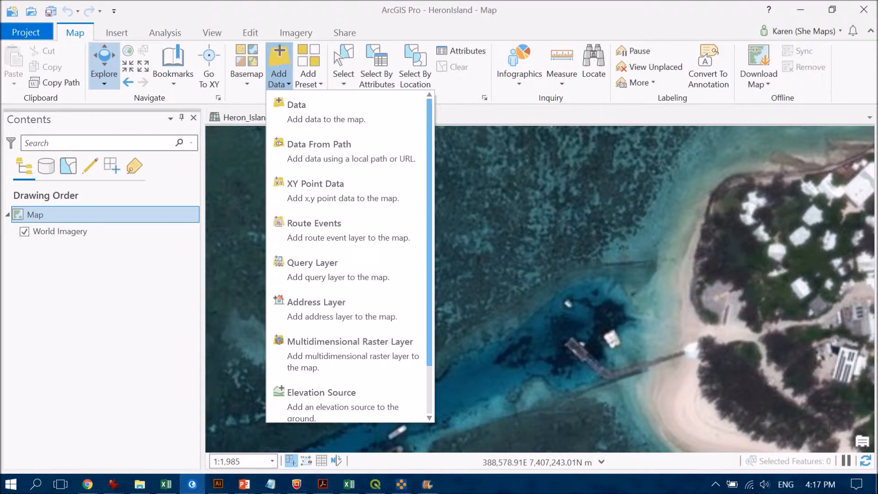
pyautogui.moveTo(324, 112)
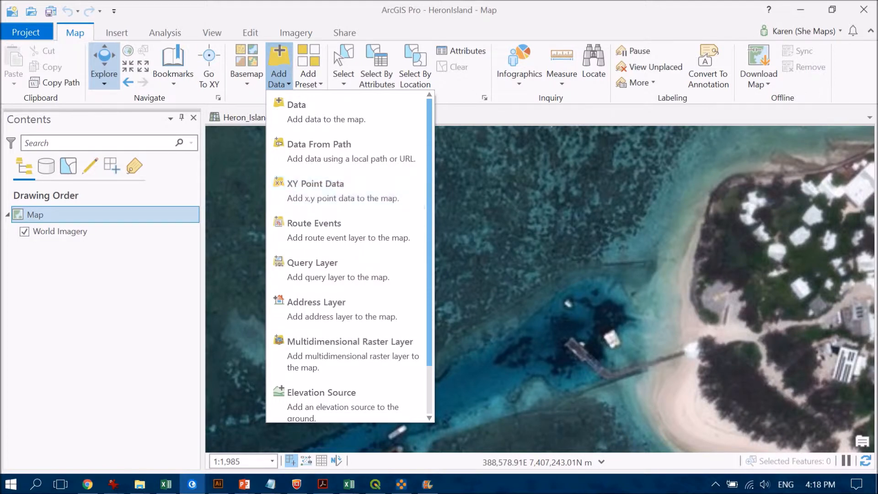
pyautogui.click(211, 32)
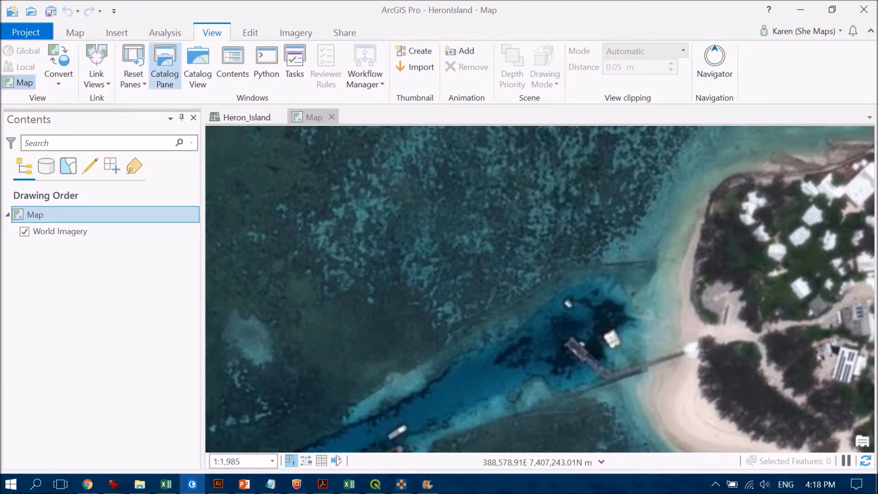
# Add Heron_Island_dom.tif from the Catalog's Ortho Mapping Orthos folder to the map
pyautogui.click(164, 59)
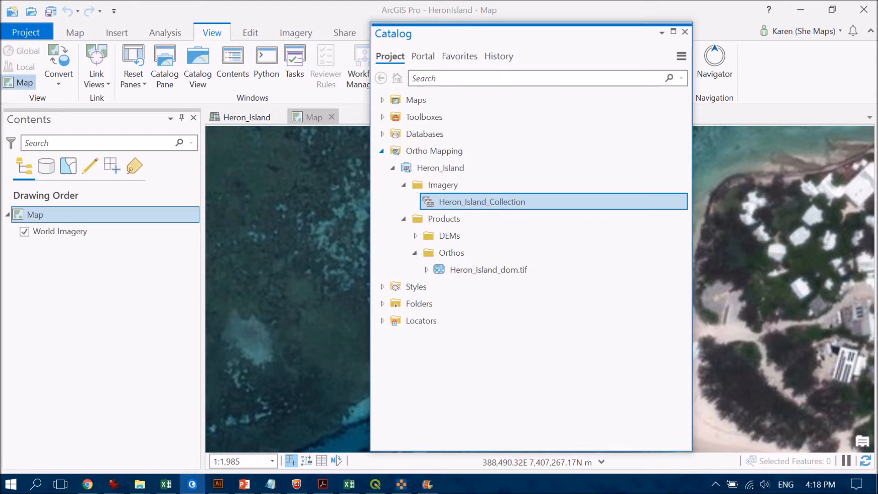
pyautogui.moveTo(444, 218)
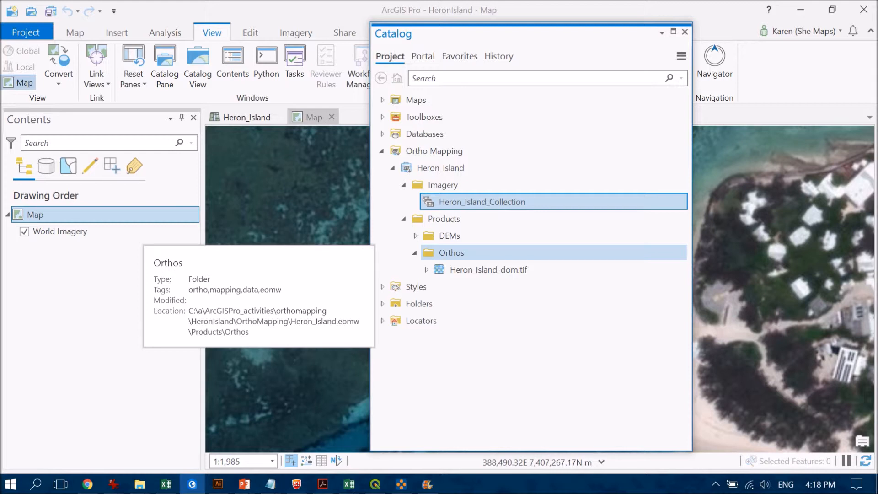
pyautogui.click(488, 269)
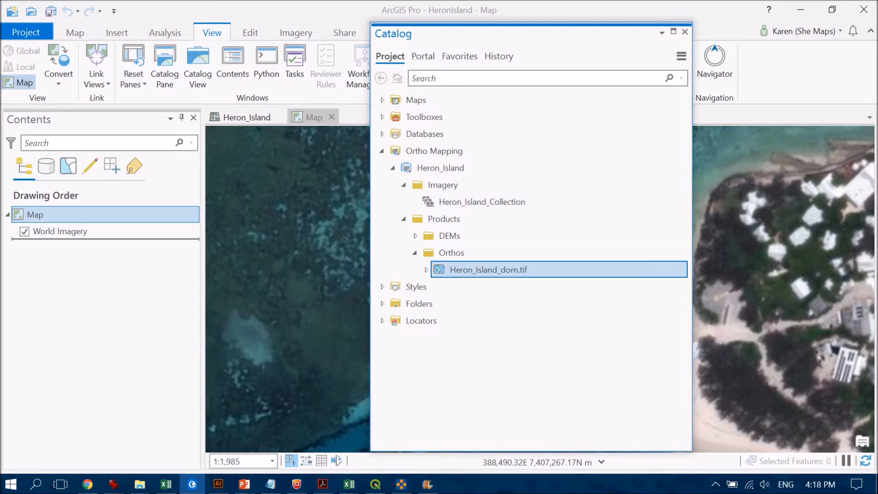
pyautogui.doubleClick(488, 269)
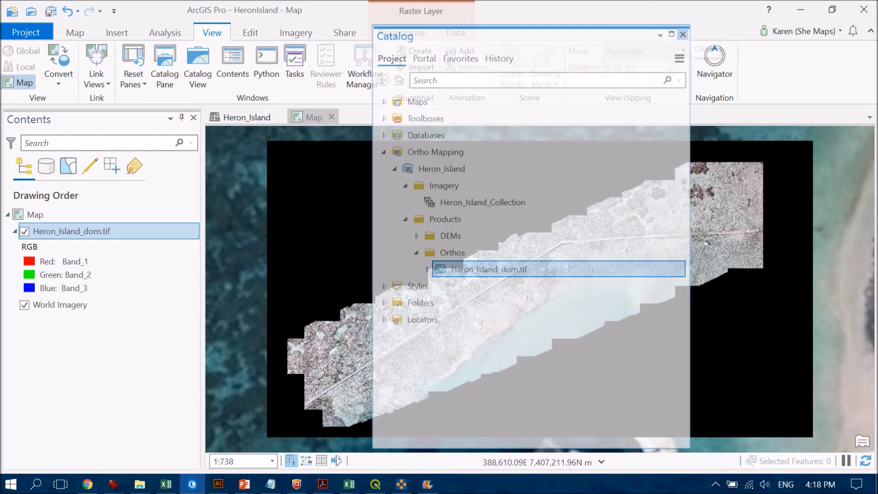
# Close the Catalog pane and bring up the Heron_Island_dom.tif layer's context menu
pyautogui.click(682, 34)
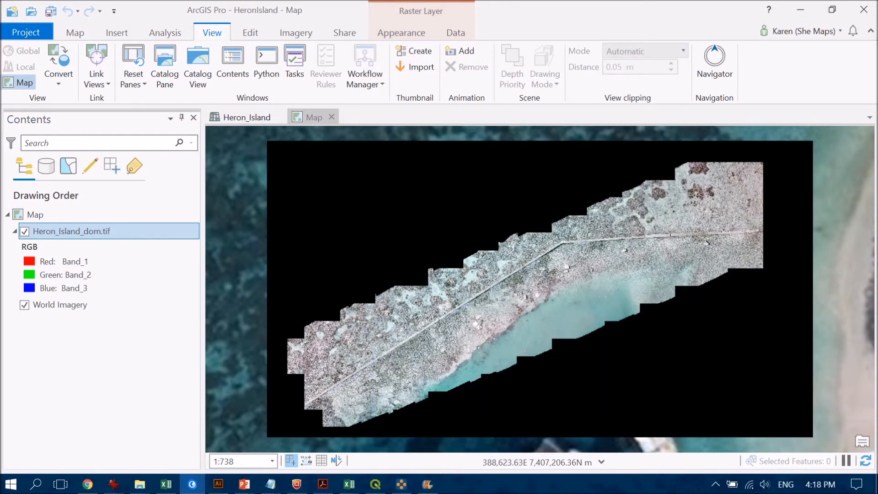
pyautogui.rightClick(71, 231)
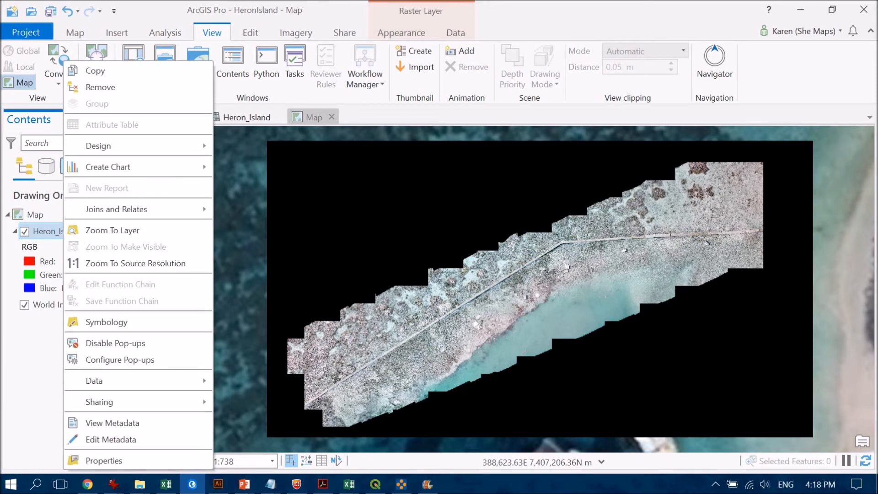
pyautogui.moveTo(106, 322)
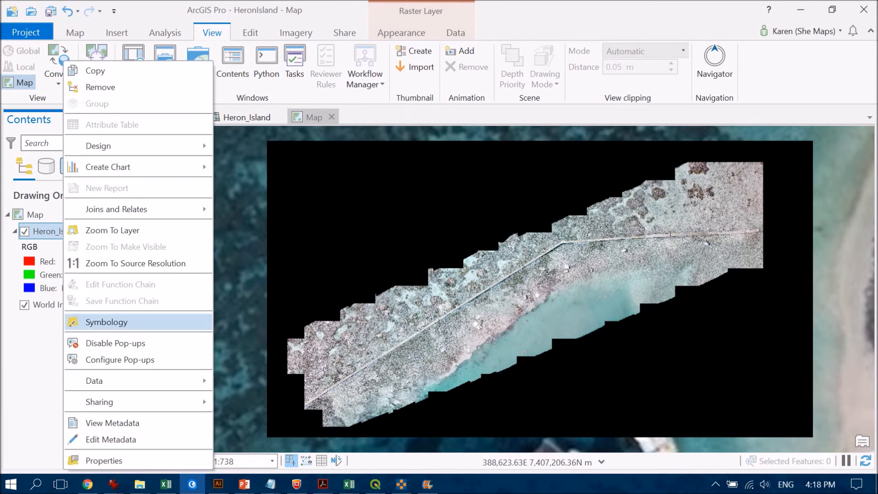
# Turn on Display background value in the orthomosaic's Symbology Mask settings
pyautogui.click(106, 322)
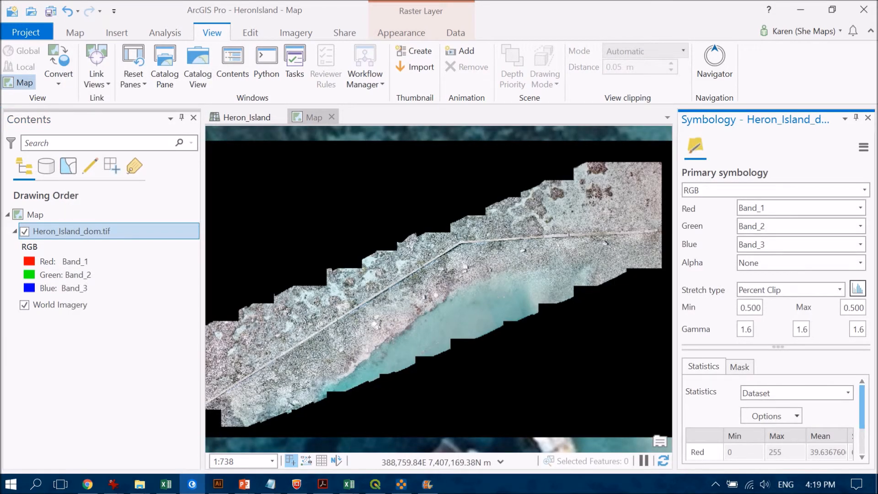
pyautogui.click(739, 366)
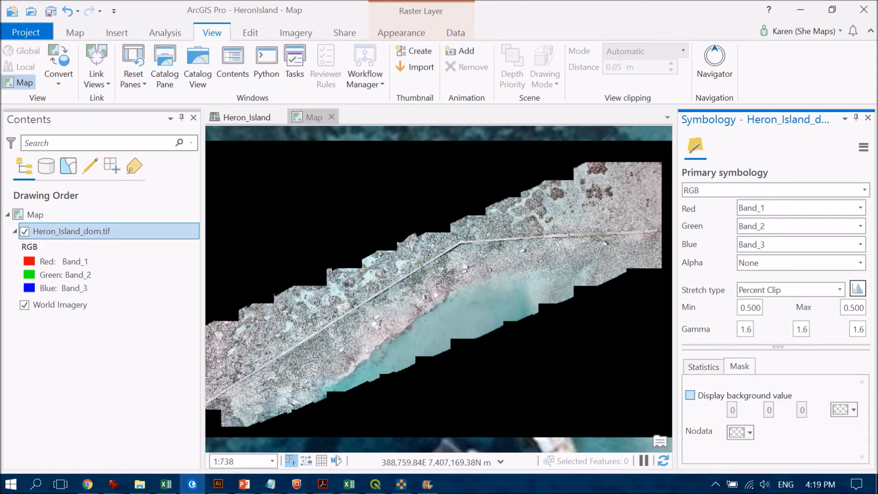
pyautogui.click(689, 395)
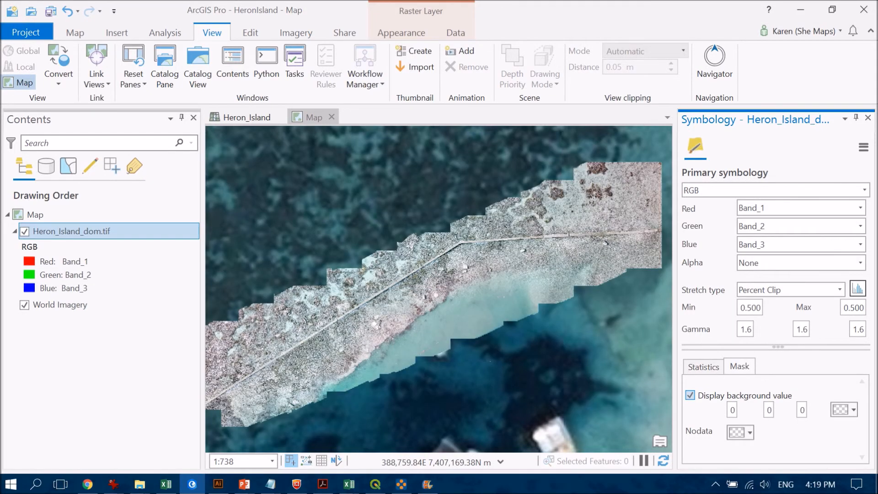